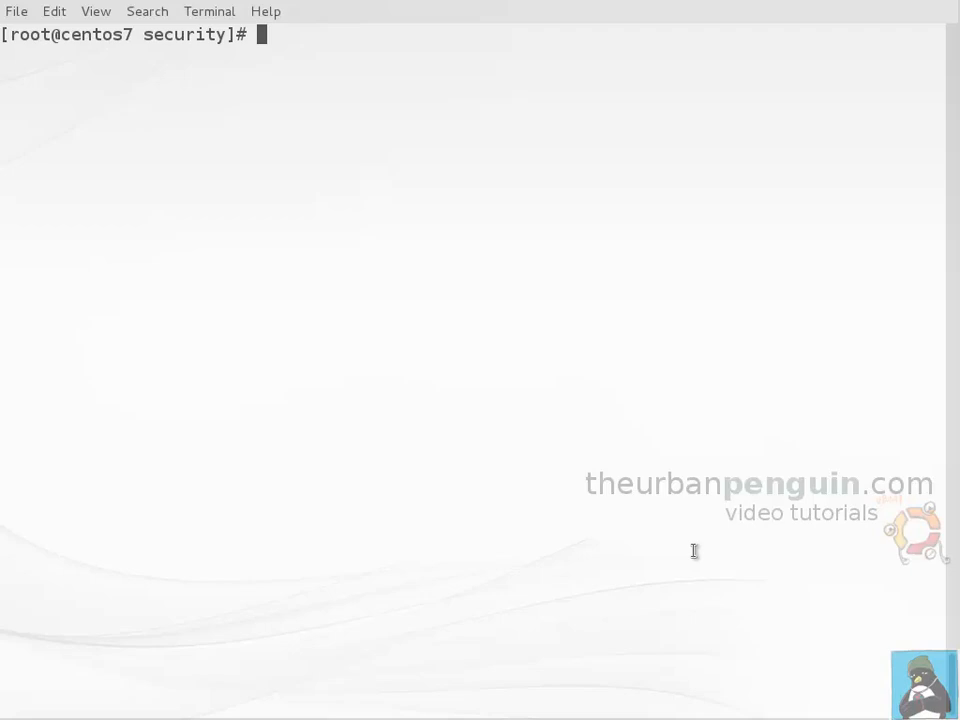
# Confirm the working directory is /etc/security and begin typing vi pwquality.conf.
pyautogui.write('pwd')
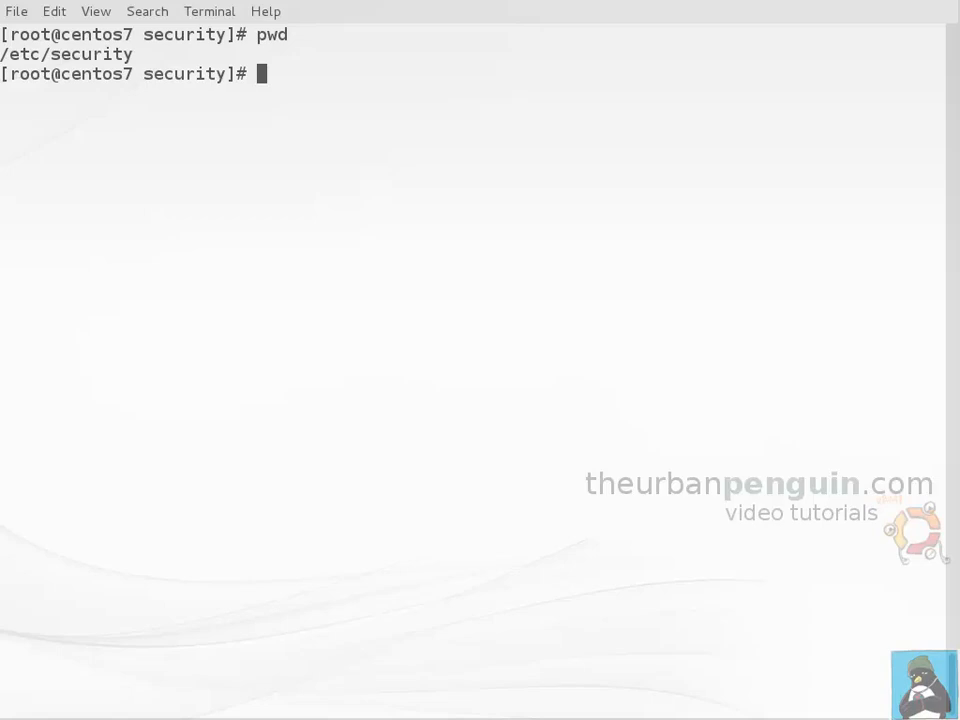
pyautogui.write('vi pwq')
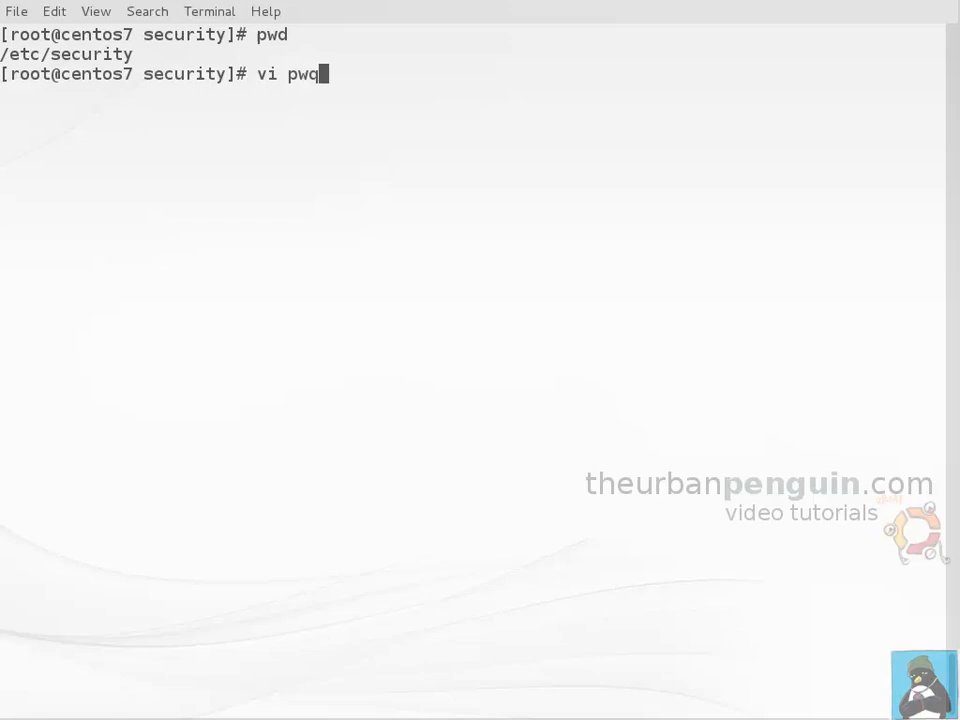
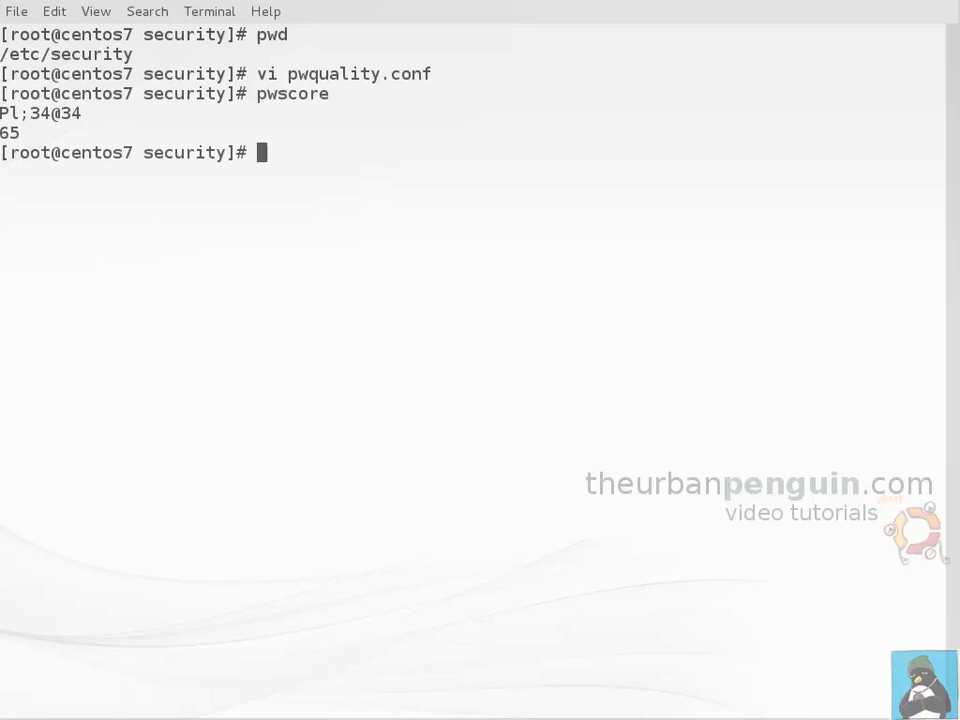
# Cancel the pending pwscore run and change lcredit from 0 to -1 in pwquality.conf.
pyautogui.write('pwscore')
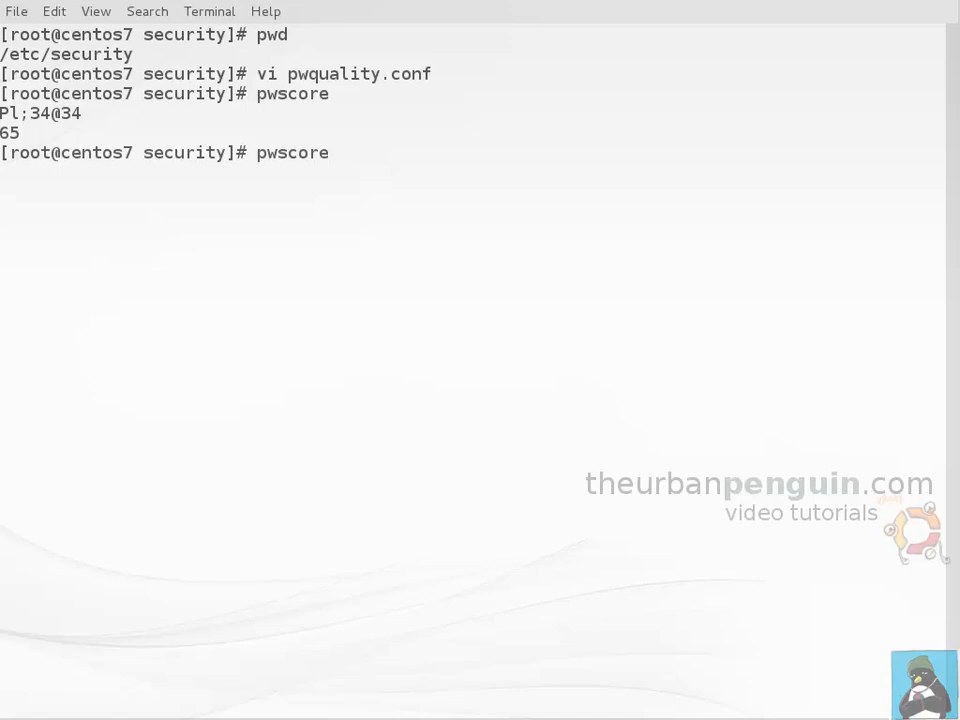
pyautogui.press('Return')
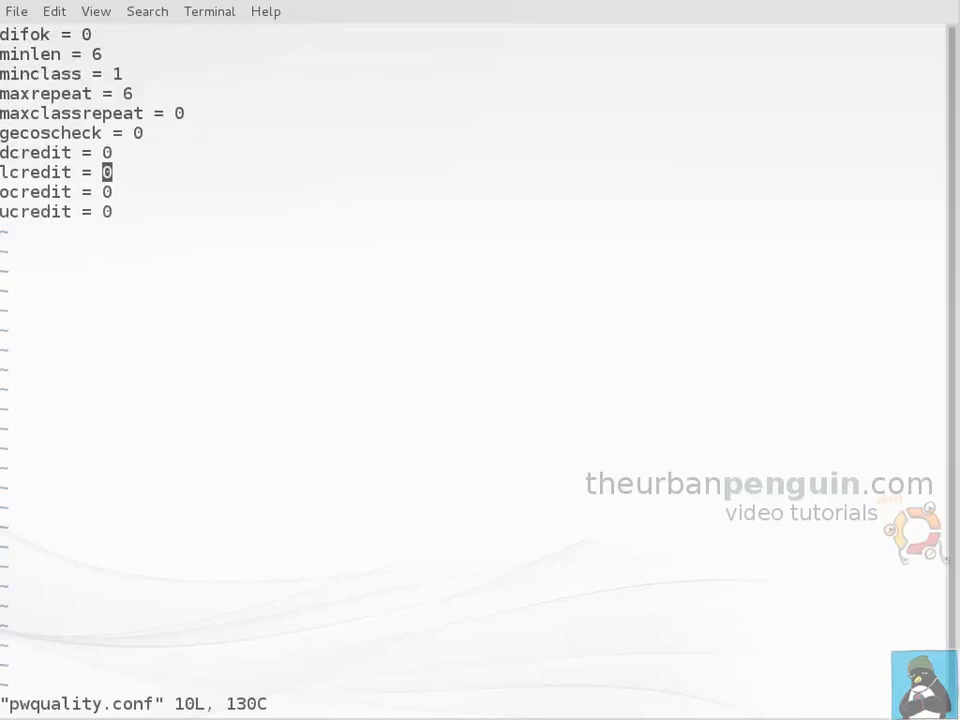
pyautogui.press('i')
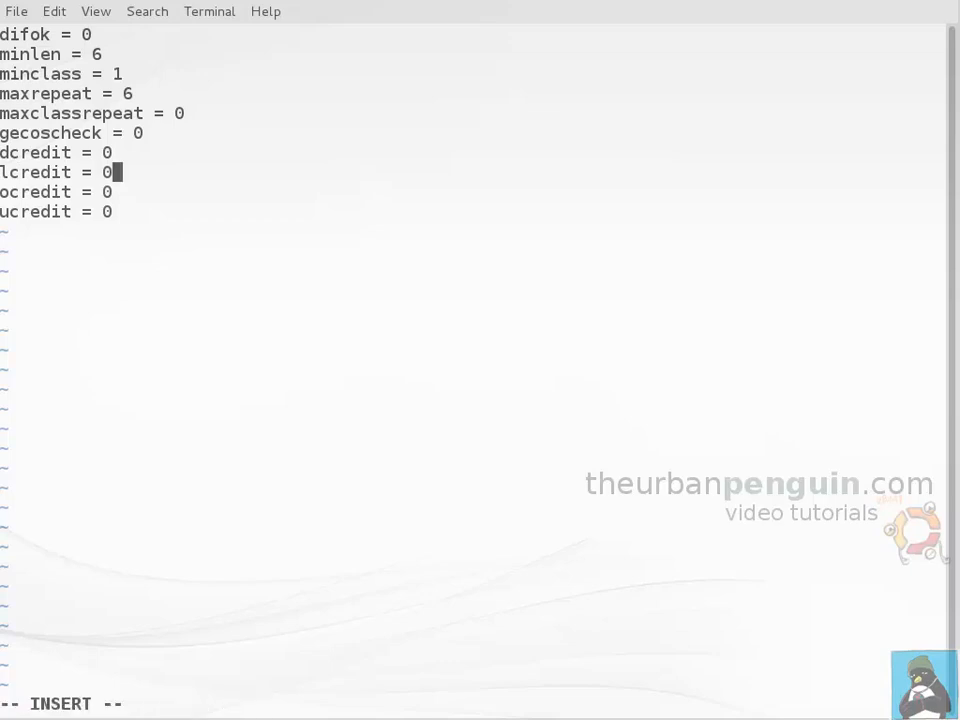
pyautogui.write('-1')
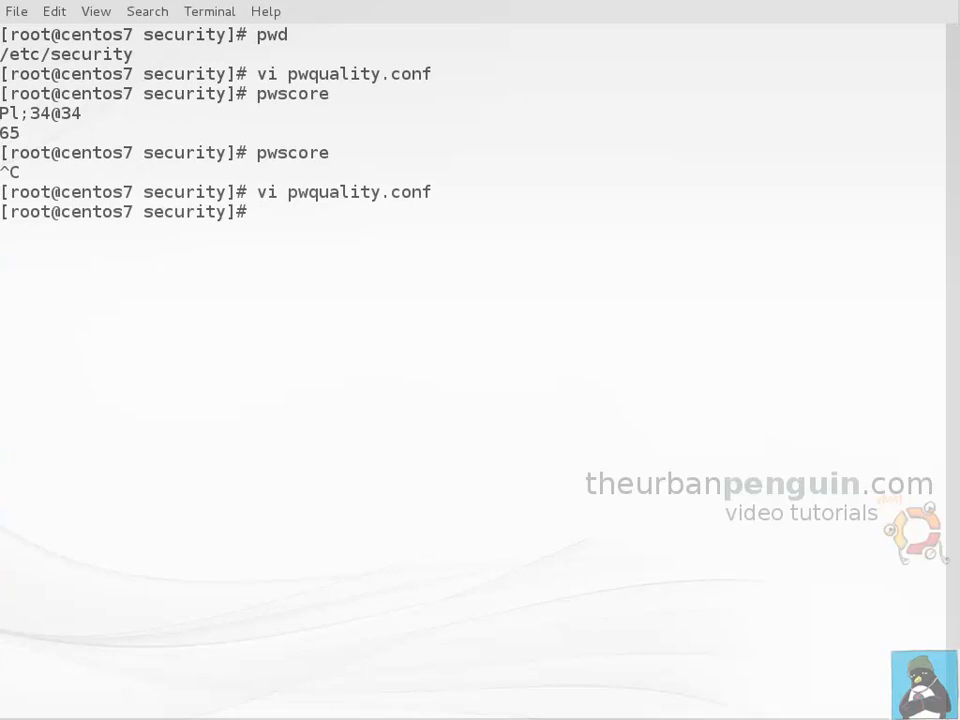
pyautogui.write('pwscore')
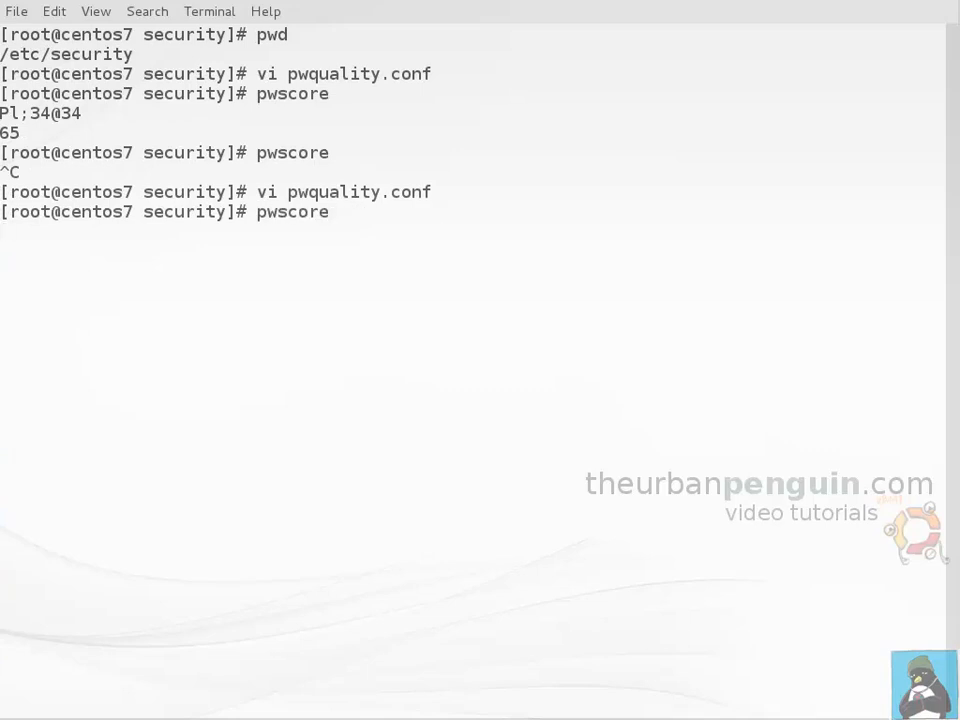
pyautogui.write('P1')
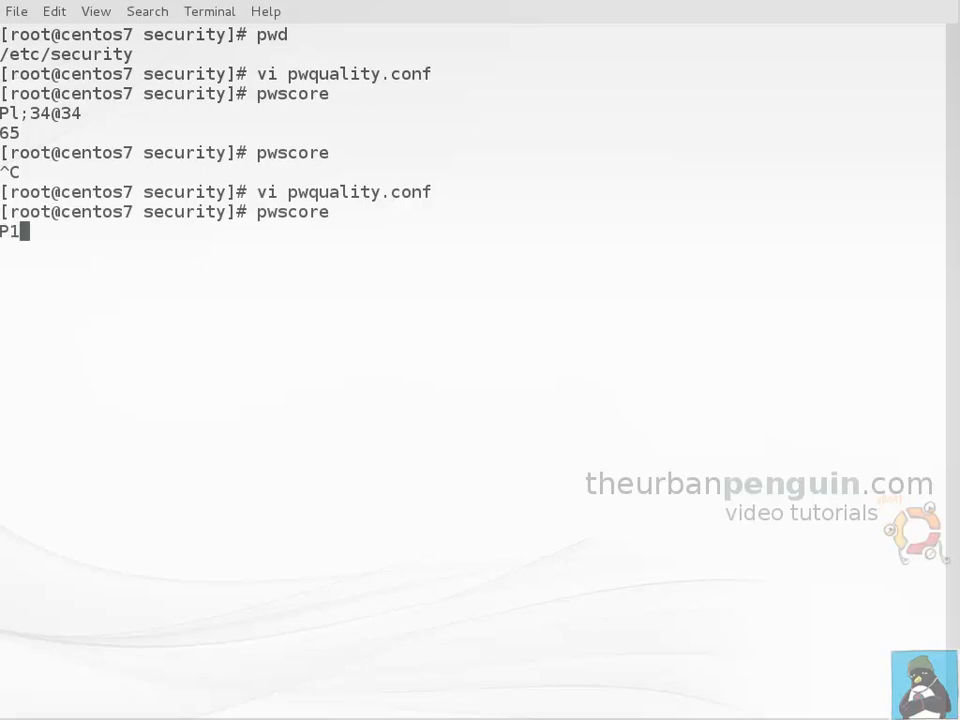
pyautogui.write(';')
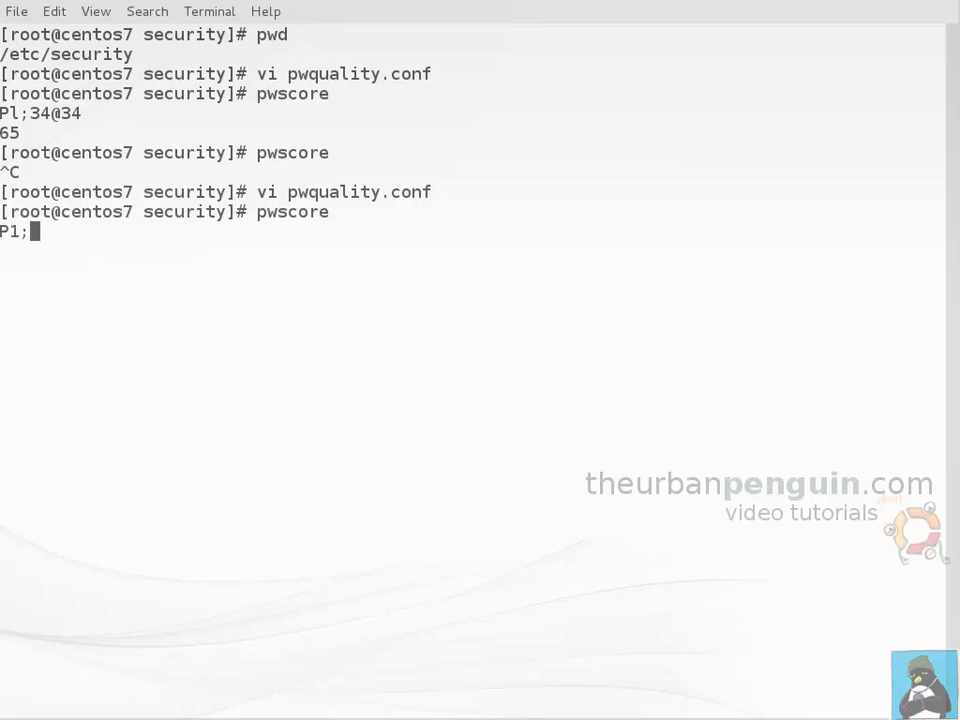
pyautogui.write('34@34')
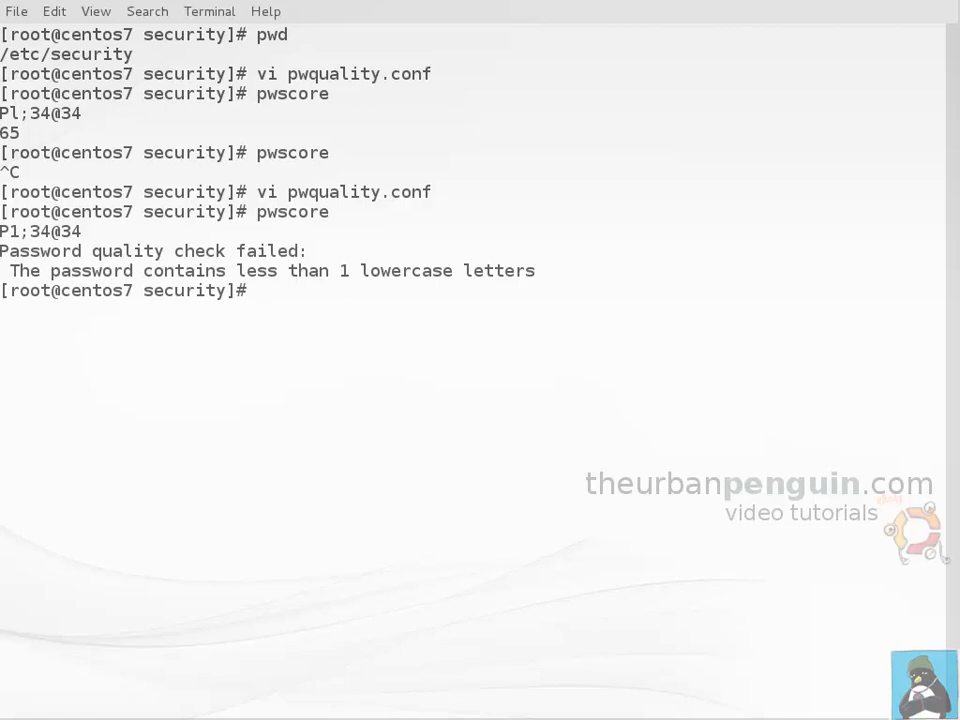
pyautogui.write('Pa')
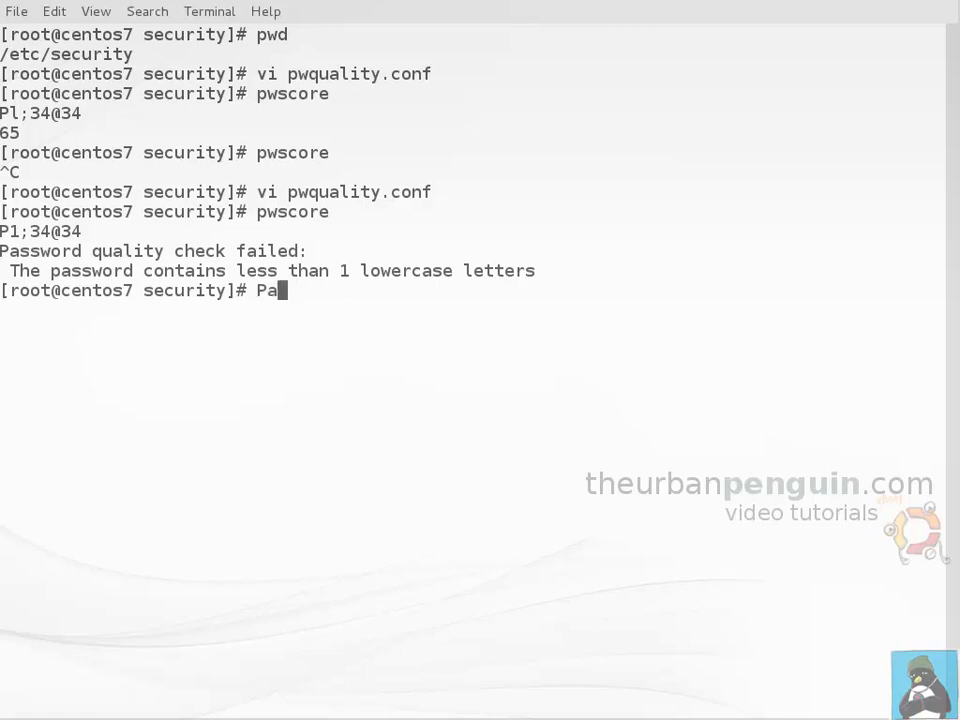
pyautogui.write('sword')
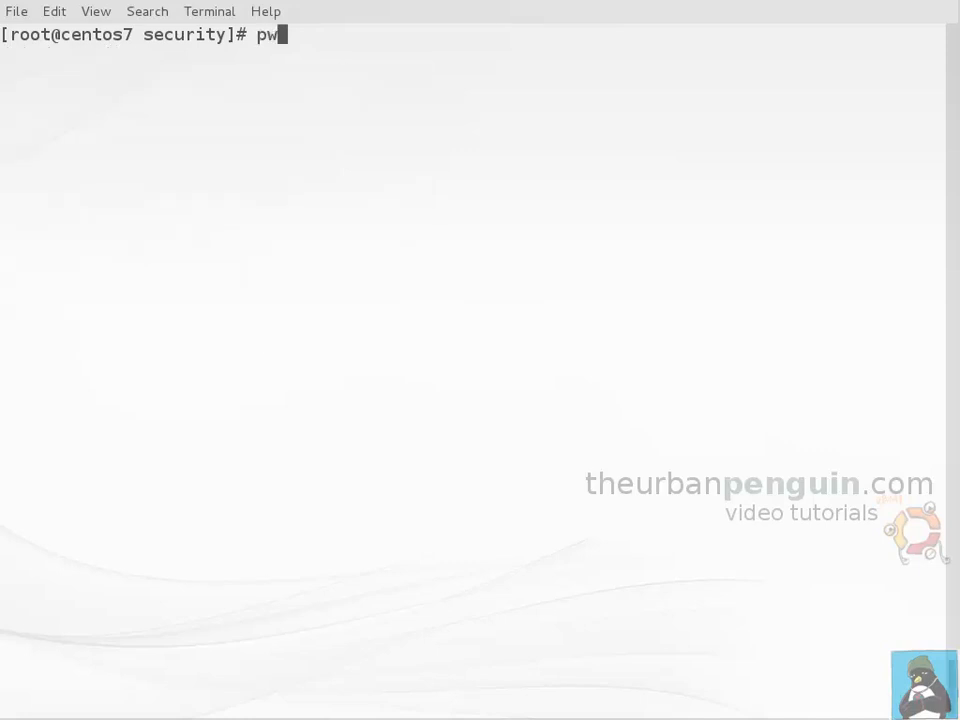
# Test Password1 with pwscore, rejected as dictionary-based, then enter vi pwquality.conf.
pyautogui.write('score')
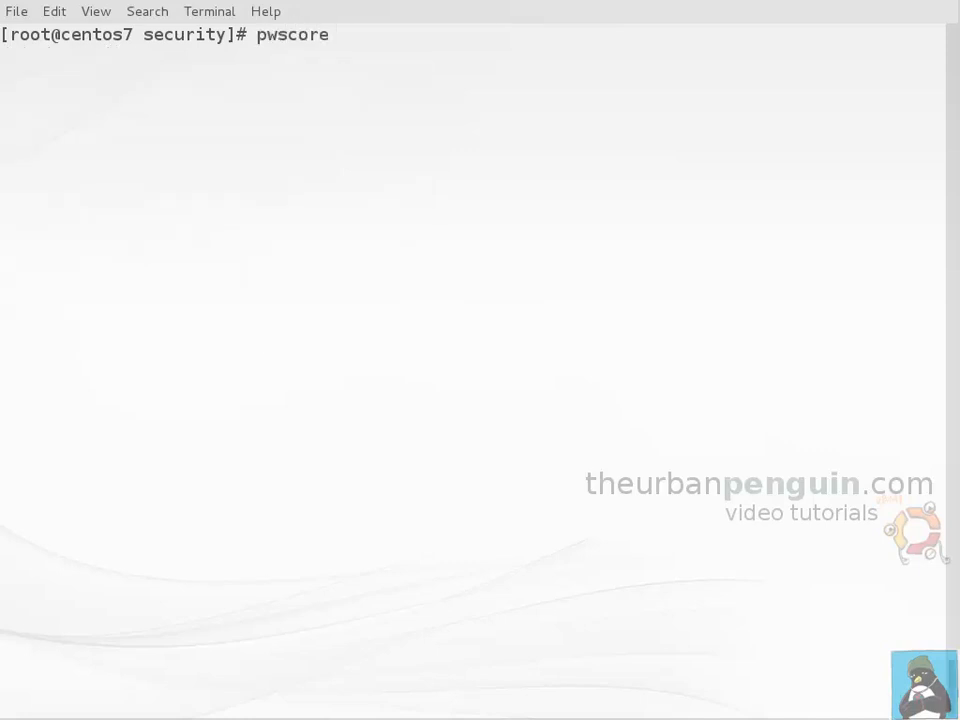
pyautogui.press('Return')
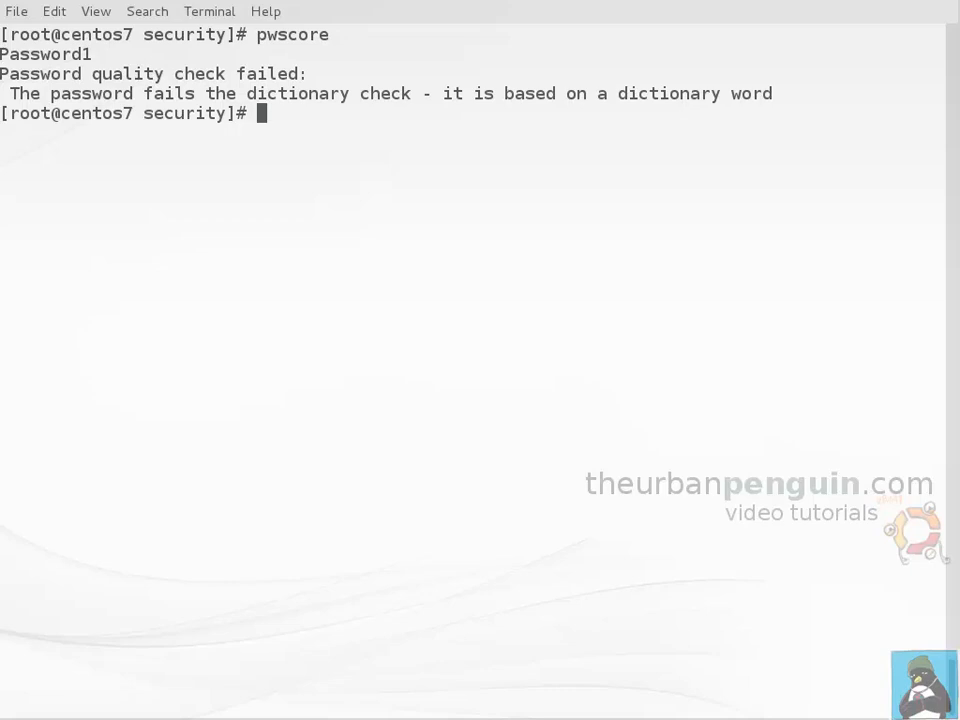
pyautogui.write('Password1')
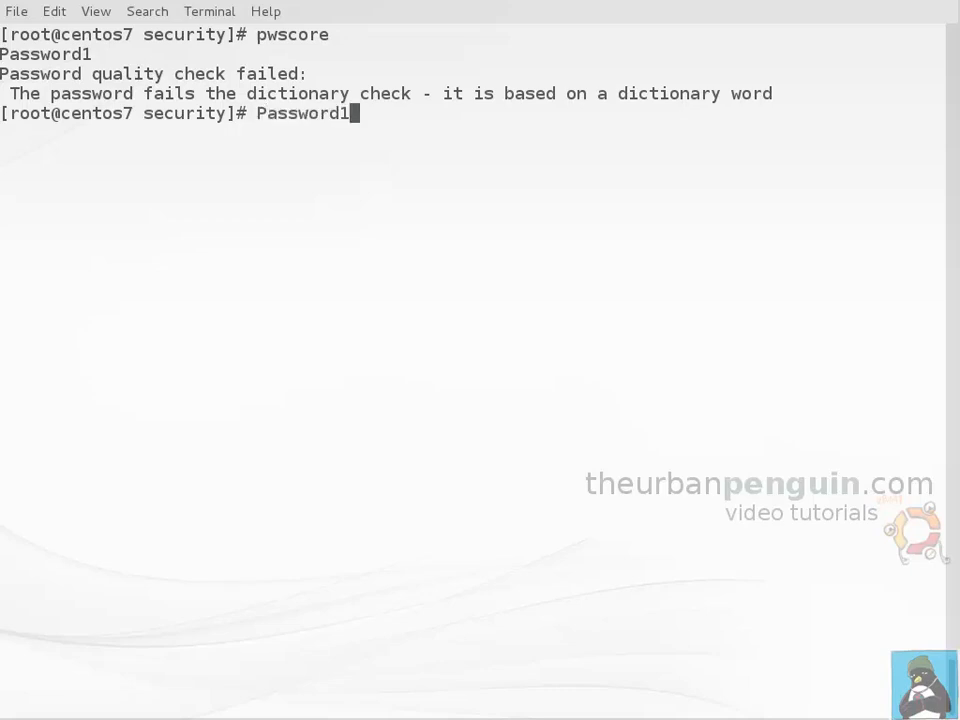
pyautogui.write('vi pwquality.conf')
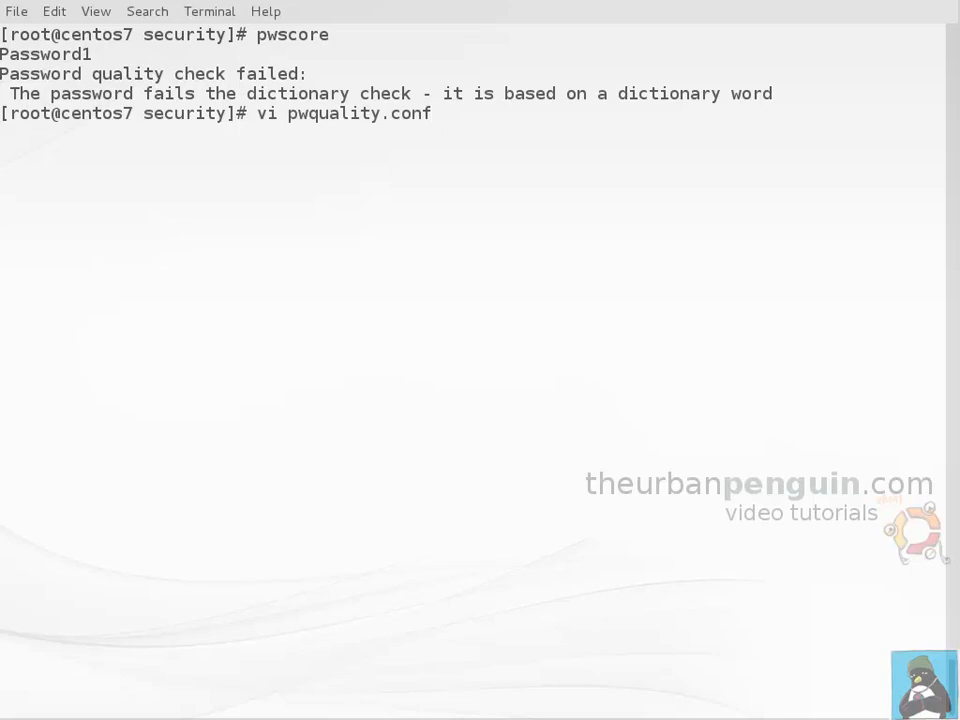
# Change maxclassrepeat from 0 to 2 in pwquality.conf and save the file.
pyautogui.press('Return')
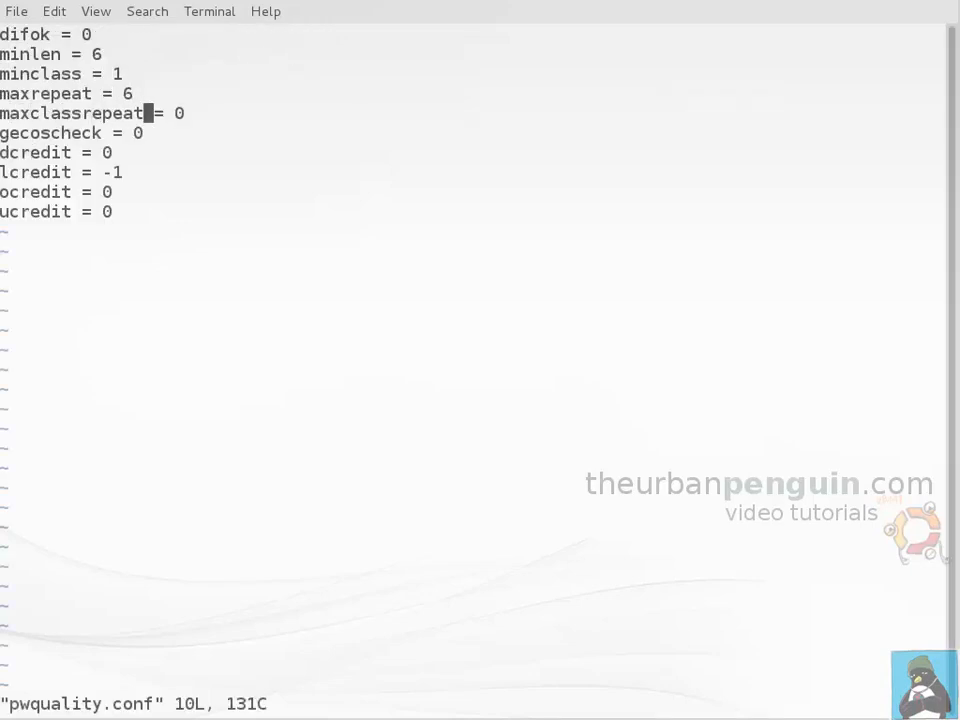
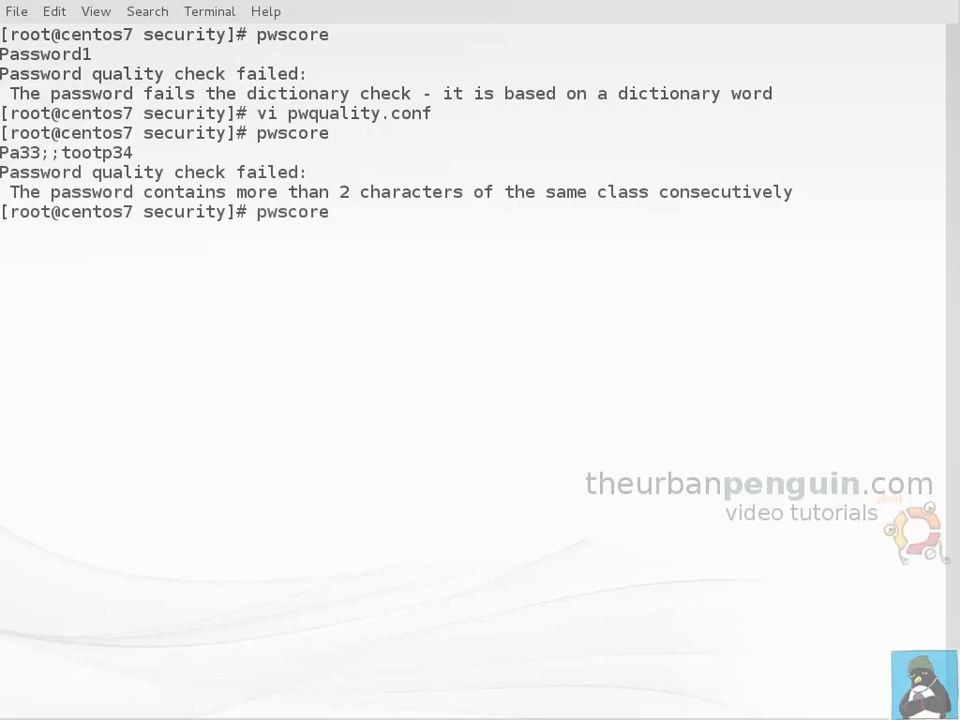
pyautogui.press('Return')
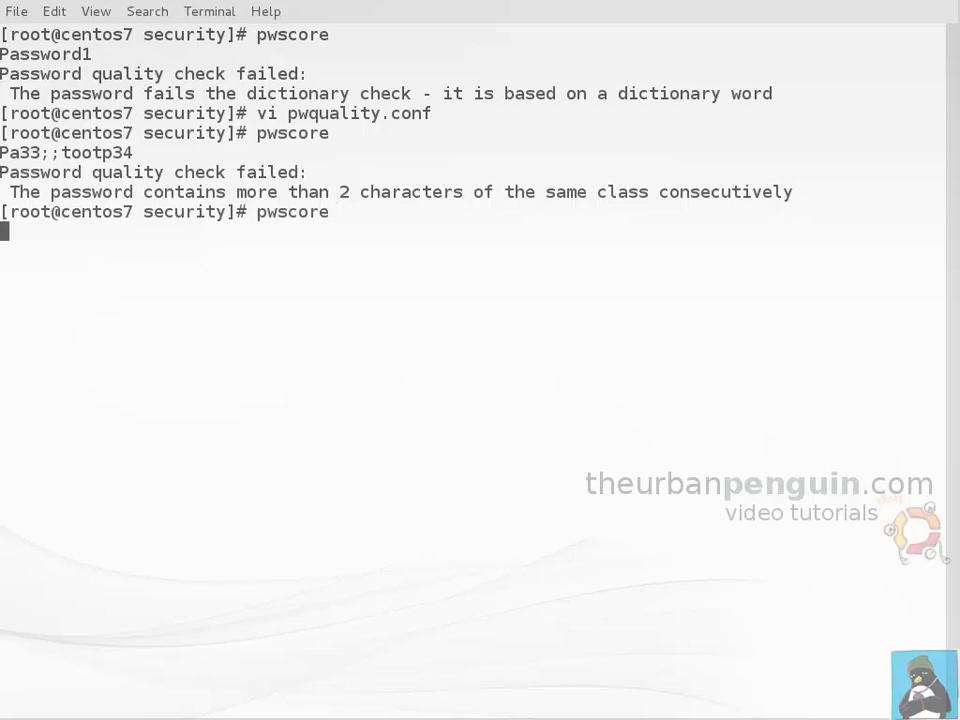
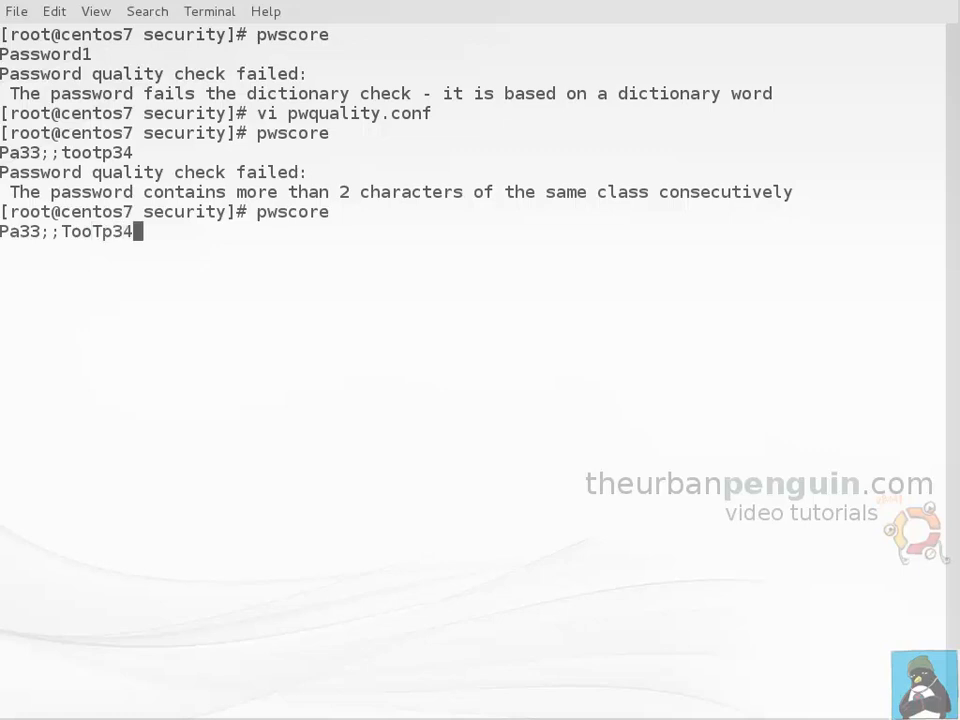